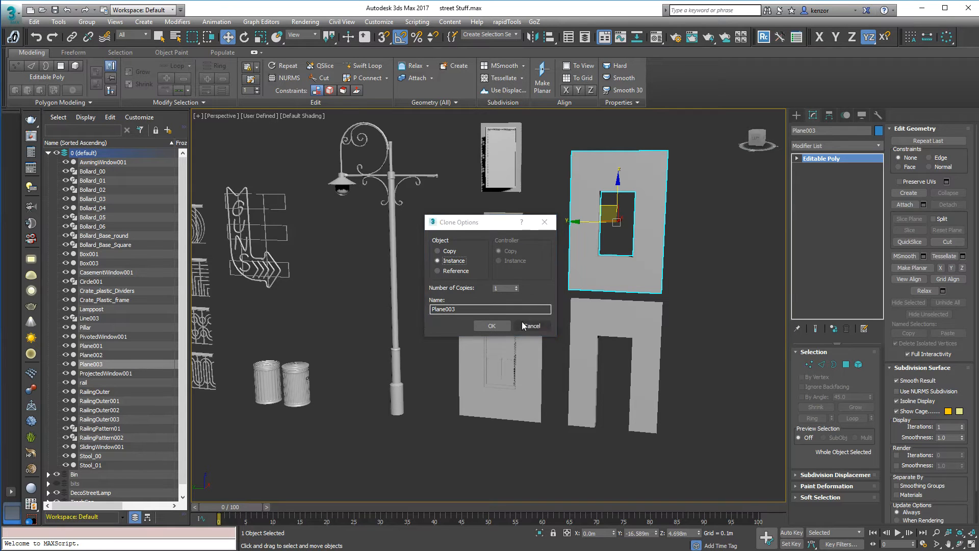
Cancel the pending duplicate and select the wall piece with the window opening.
{"action": "left_click", "coordinate": [491, 325]}
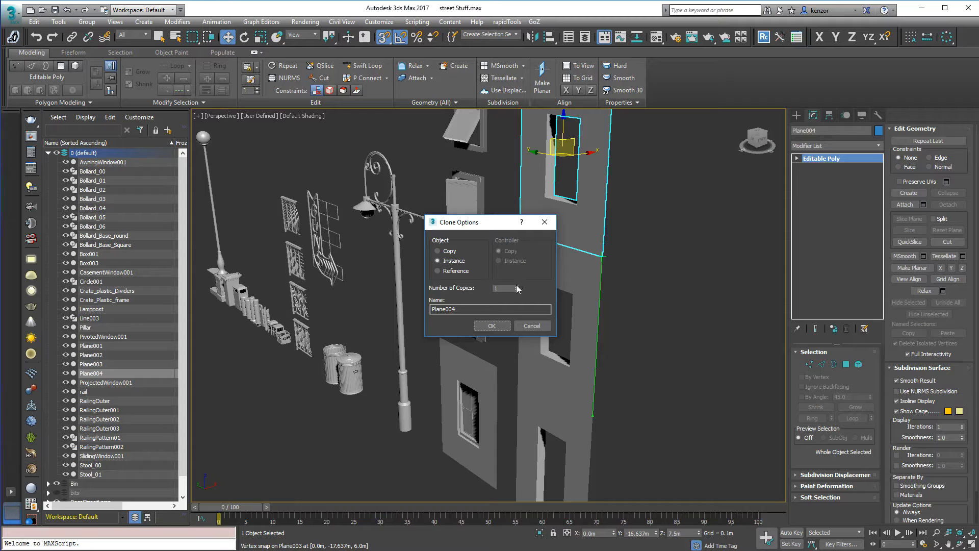
{"action": "left_click", "coordinate": [490, 325]}
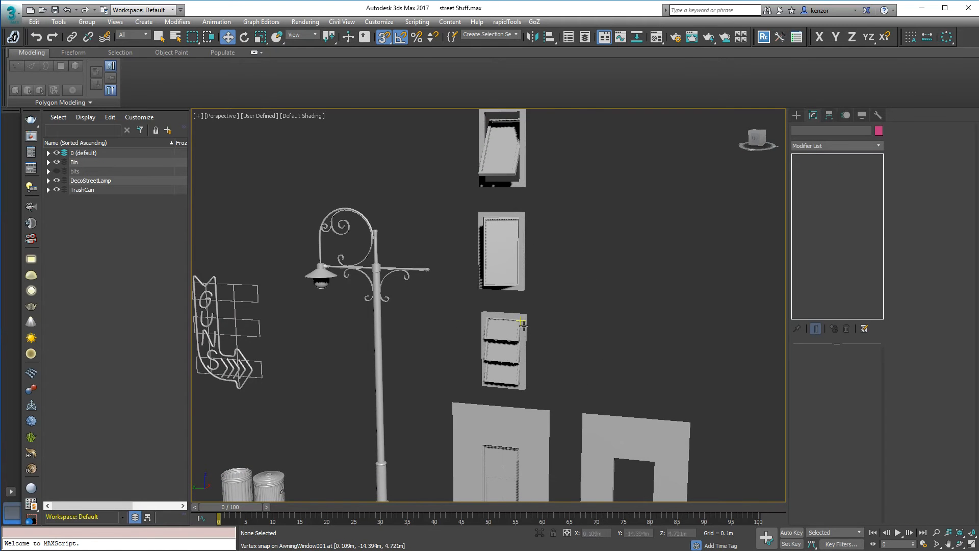
{"action": "left_click", "coordinate": [502, 350]}
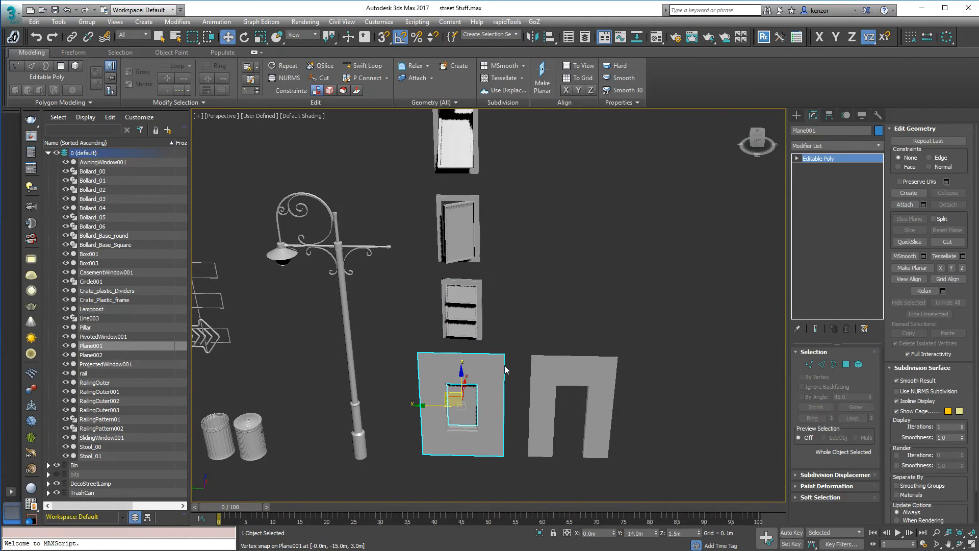
{"action": "scroll", "scroll_direction": "up", "scroll_amount": 3}
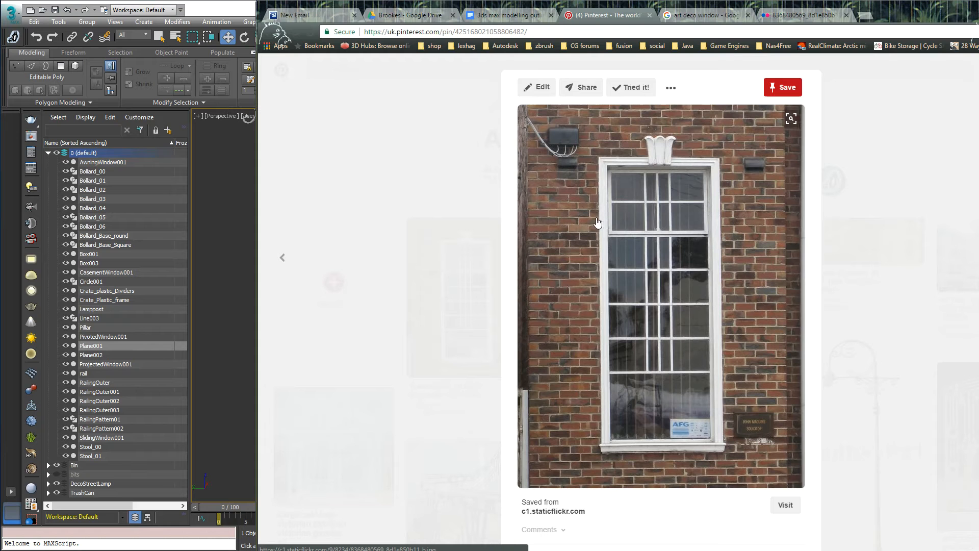
{"action": "mouse_move", "coordinate": [592, 214]}
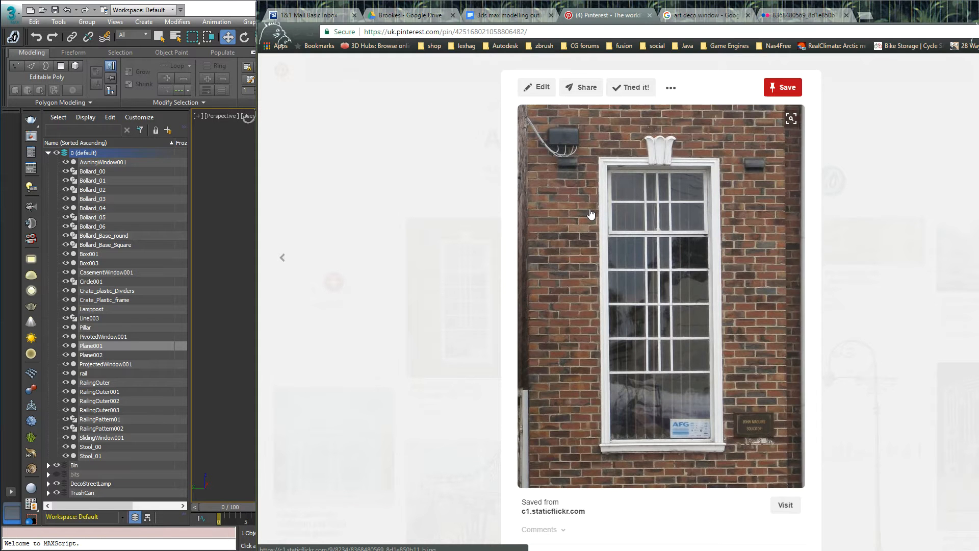
{"action": "mouse_move", "coordinate": [660, 337]}
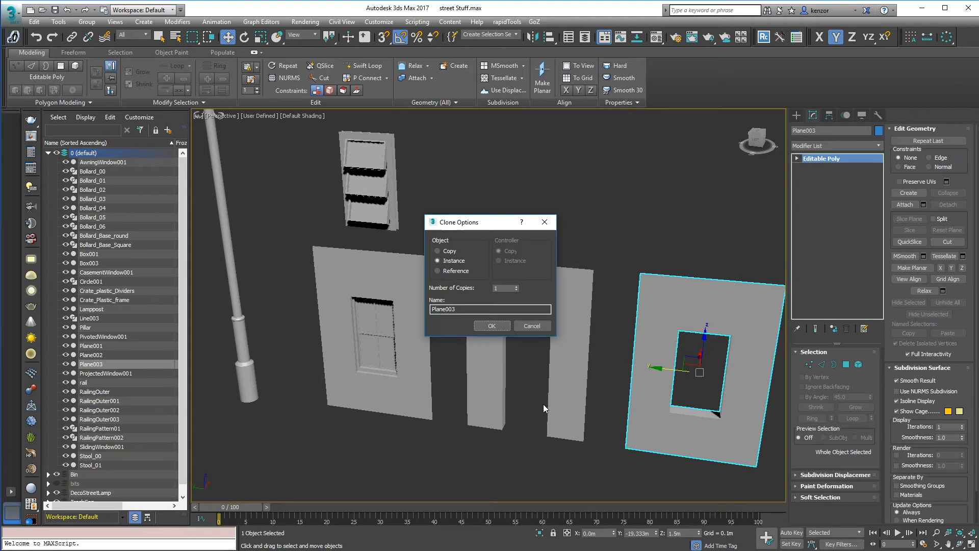
Clone the window wall panel as an independent Copy, isolate it, and use Standard shading.
{"action": "left_click", "coordinate": [438, 251]}
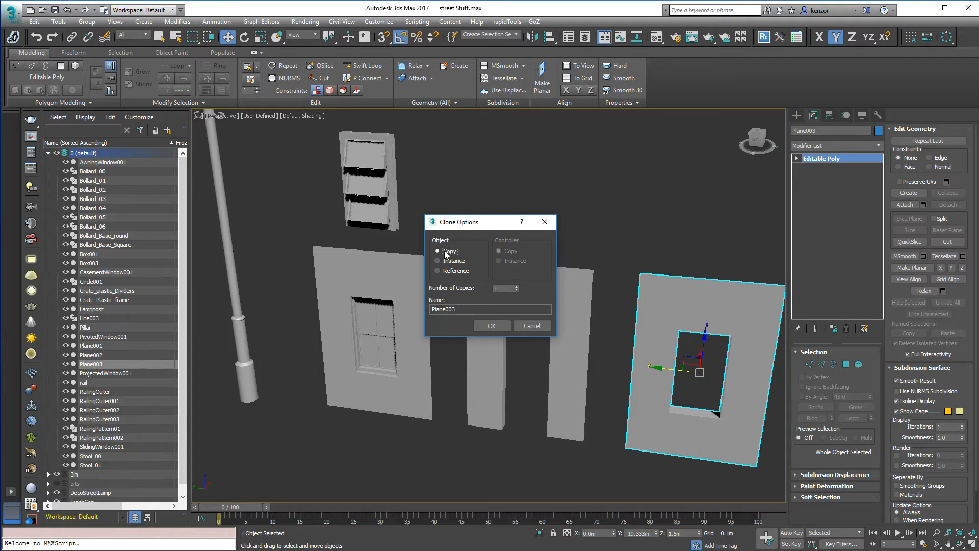
{"action": "left_click", "coordinate": [491, 325]}
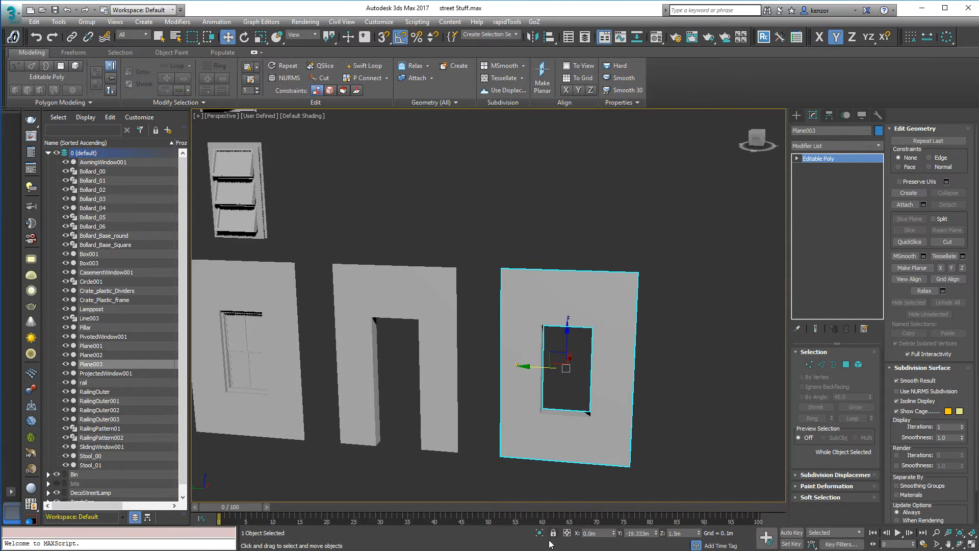
{"action": "left_click", "coordinate": [258, 116]}
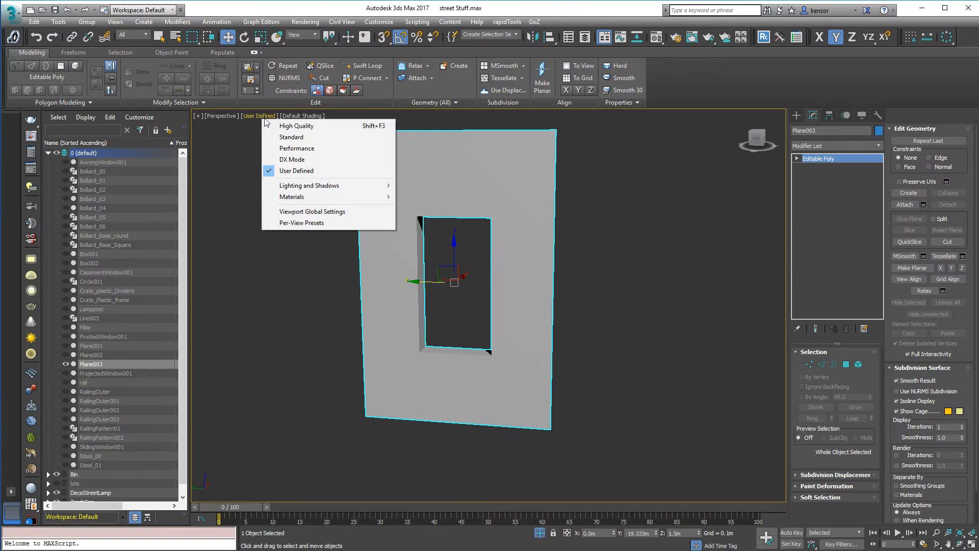
{"action": "left_click", "coordinate": [292, 137]}
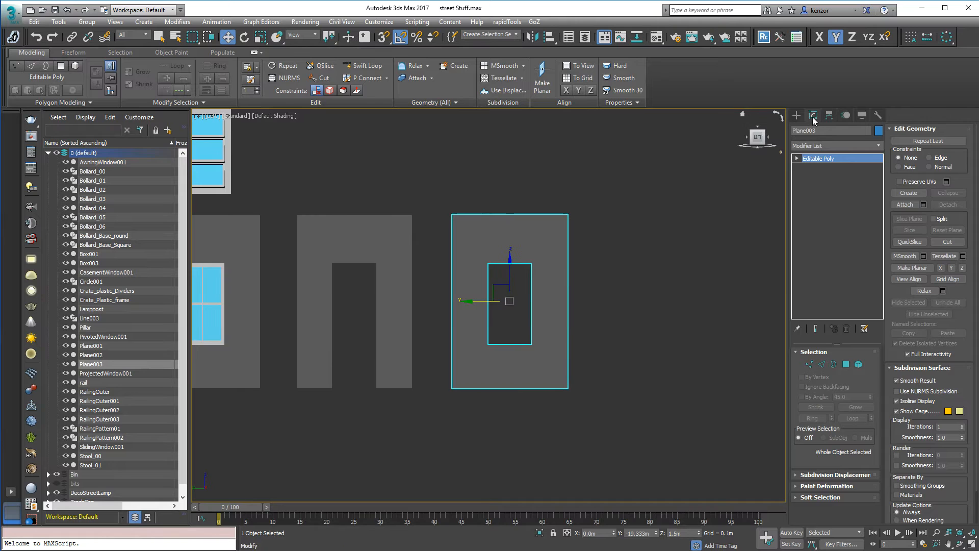
Draw a rectangle spline around the window opening and apply a Sweep modifier.
{"action": "left_click", "coordinate": [812, 114]}
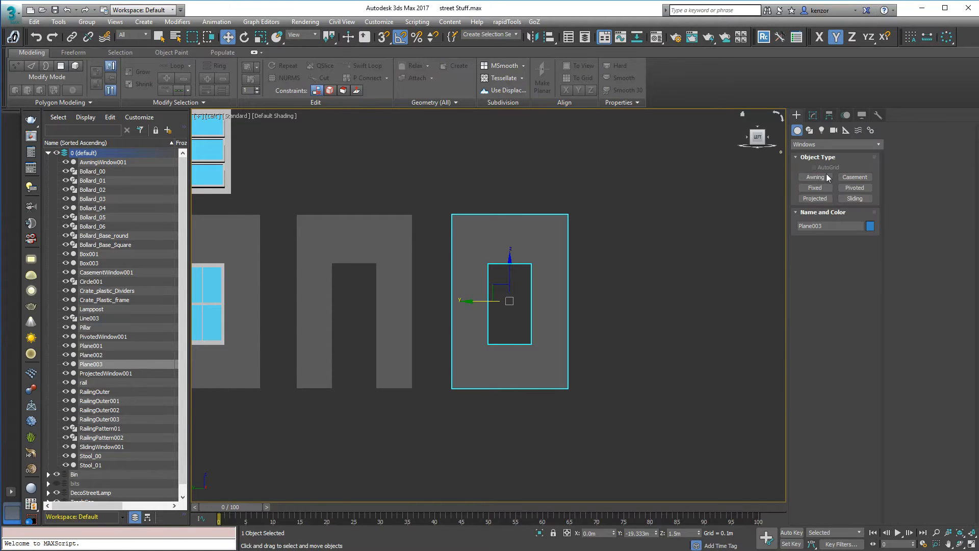
{"action": "left_click", "coordinate": [809, 130]}
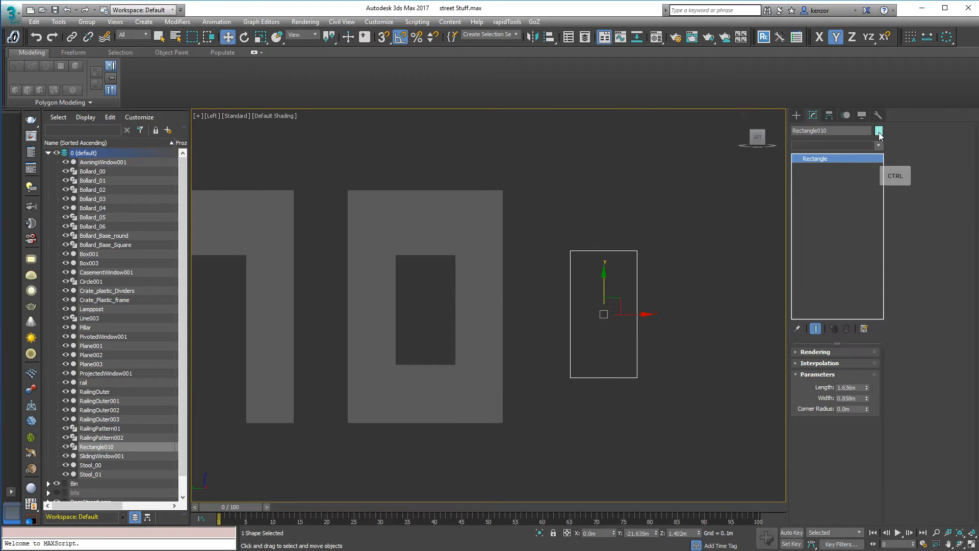
{"action": "left_click", "coordinate": [879, 145]}
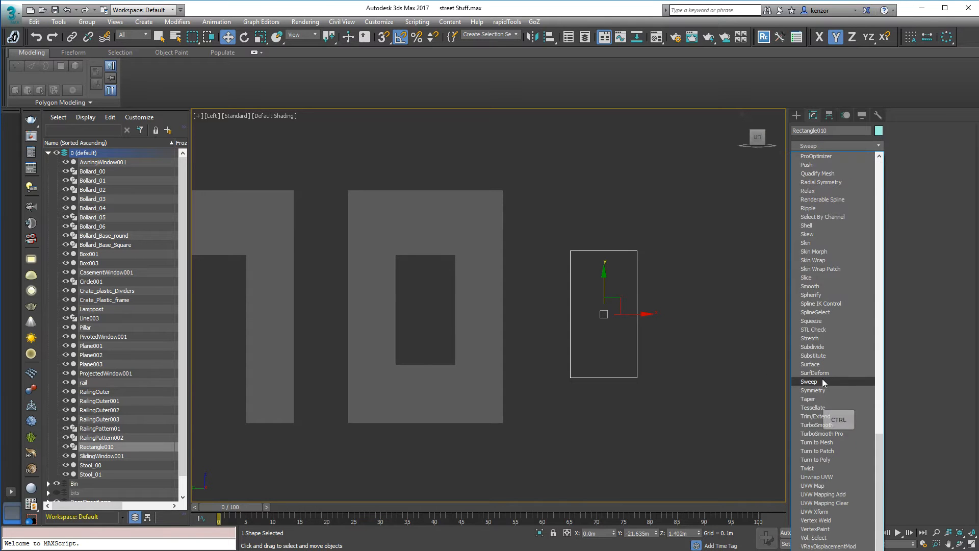
{"action": "left_click", "coordinate": [807, 381]}
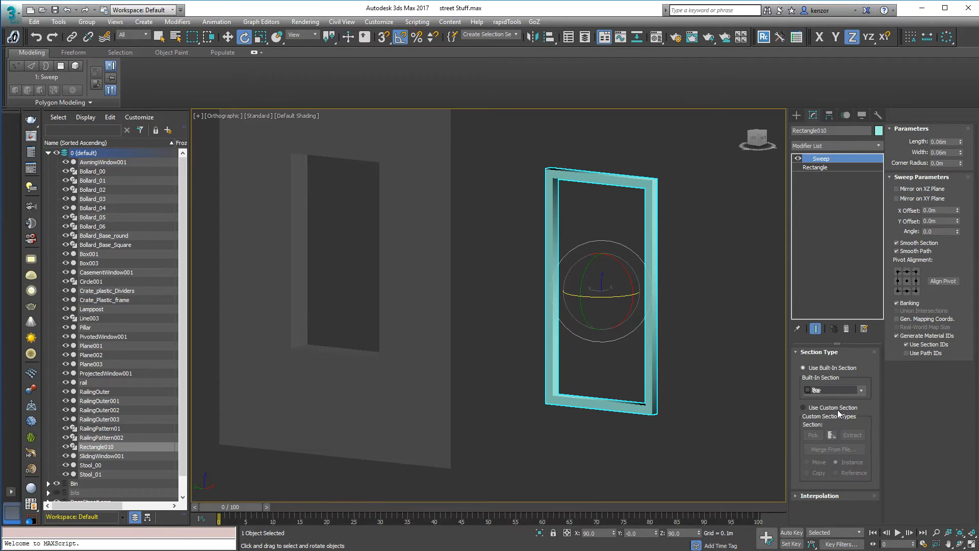
Switch the Sweep built-in section from Channel to Quarter Round with 0.03 m radius.
{"action": "left_click", "coordinate": [861, 389]}
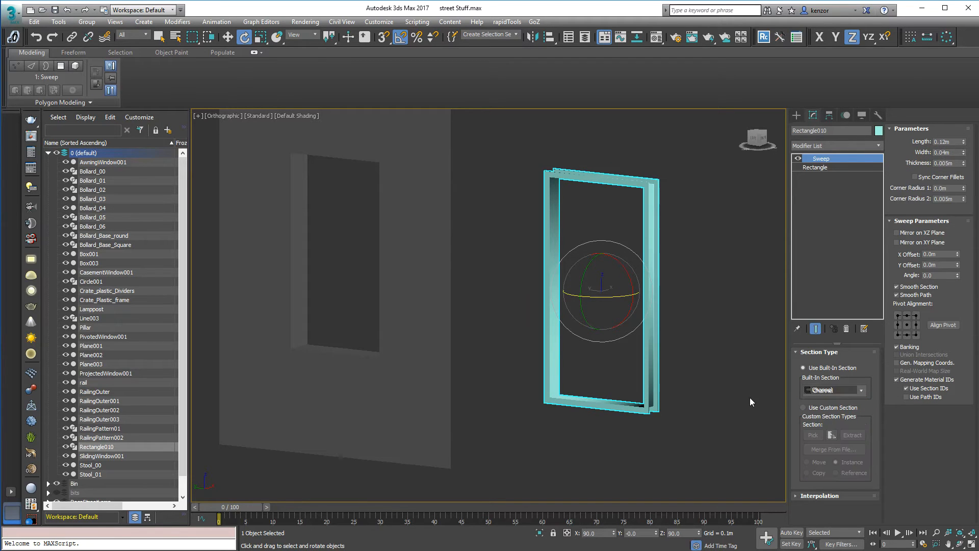
{"action": "left_click", "coordinate": [860, 389]}
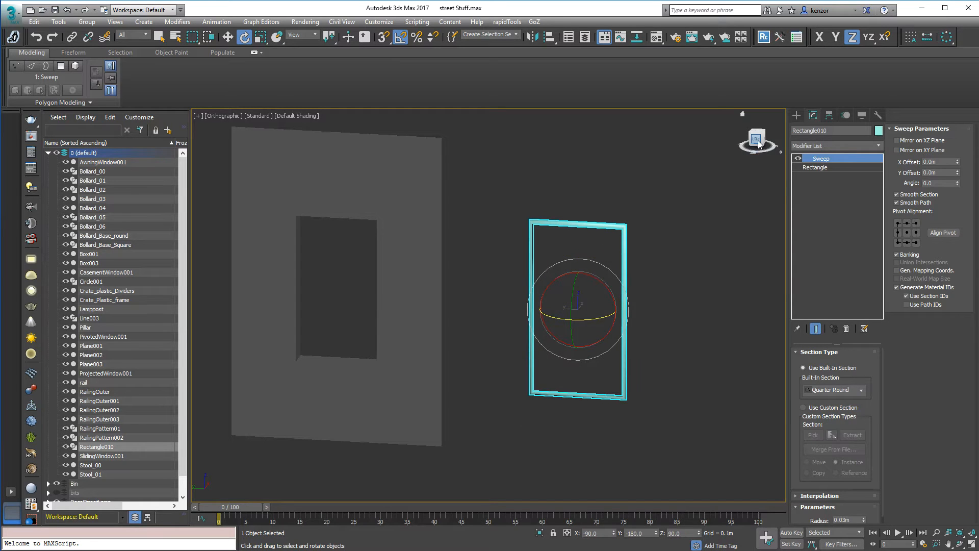
Draw a small jagged profile spline, Line005, inside the window frame.
{"action": "left_click", "coordinate": [796, 114]}
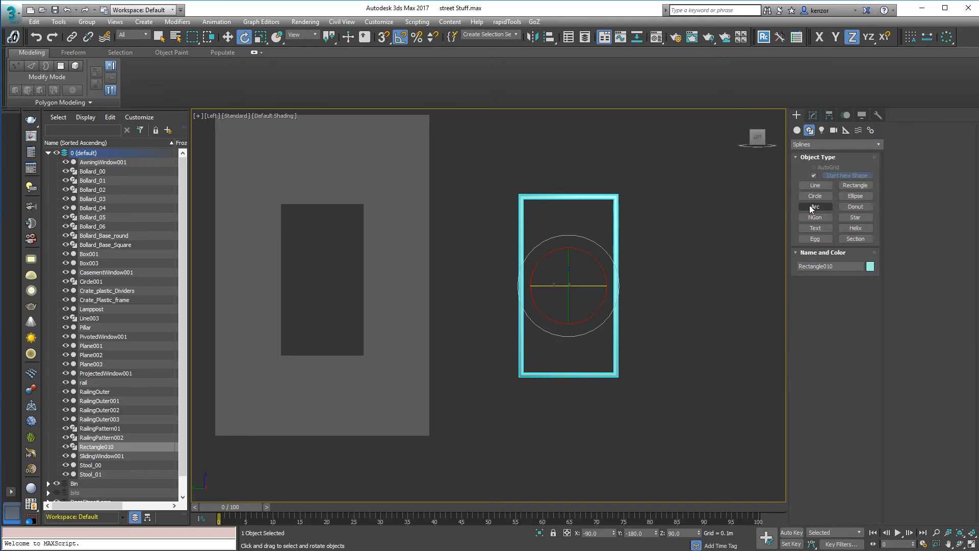
{"action": "left_click", "coordinate": [814, 185]}
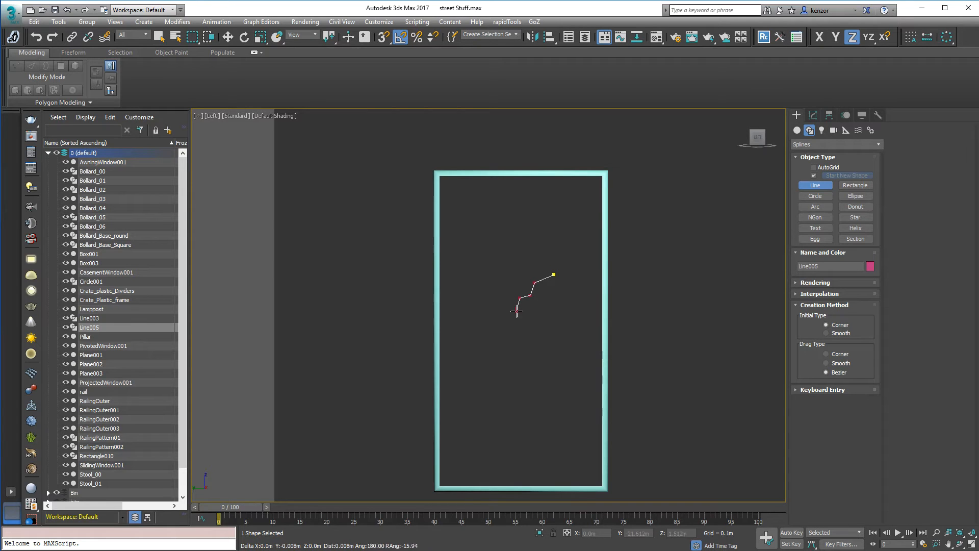
{"action": "left_click", "coordinate": [517, 320]}
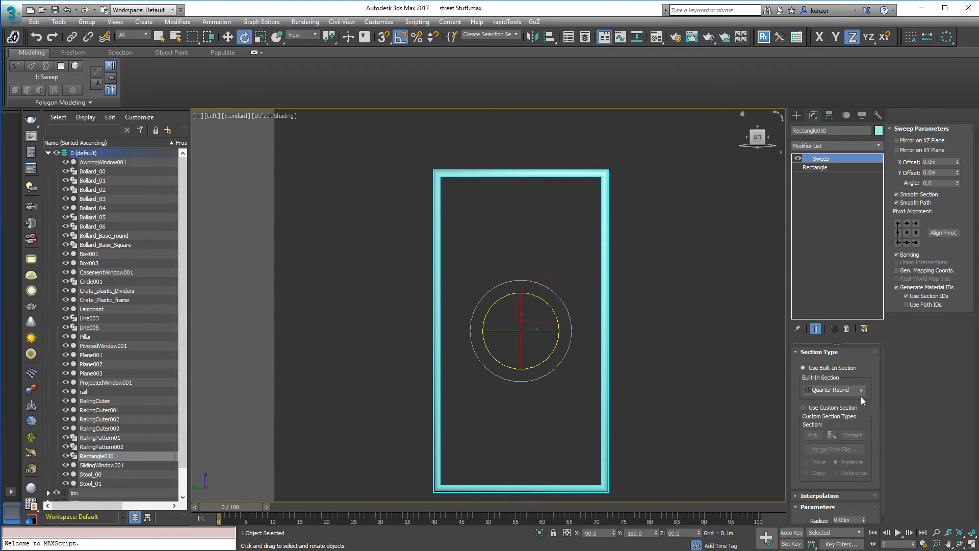
Use Line005 as the Sweep's custom section and view the frame from Left.
{"action": "left_click", "coordinate": [803, 406]}
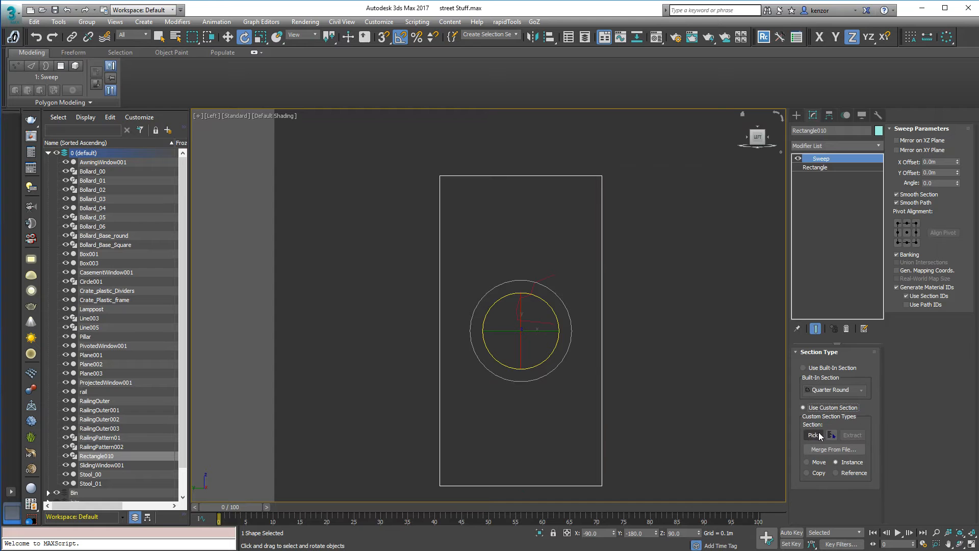
{"action": "left_click", "coordinate": [812, 435]}
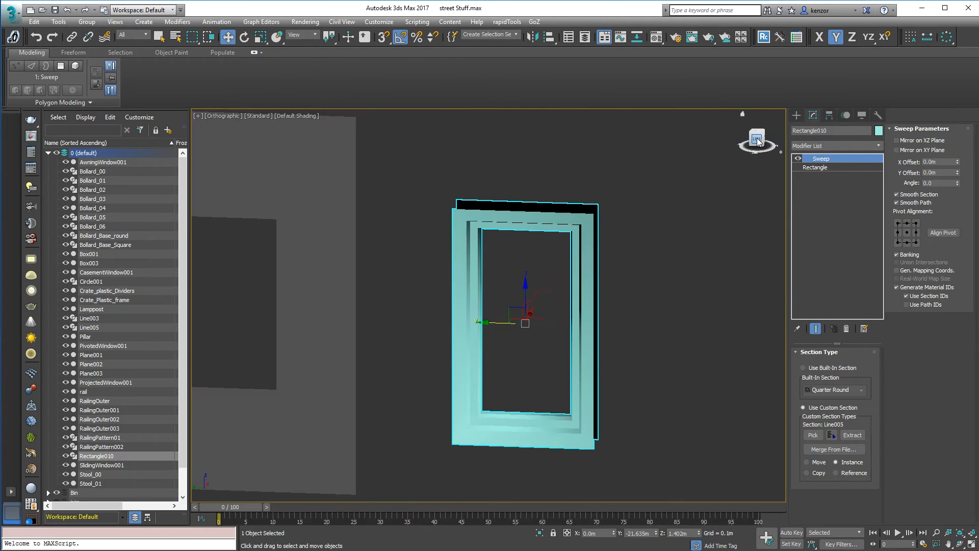
{"action": "left_click", "coordinate": [756, 137]}
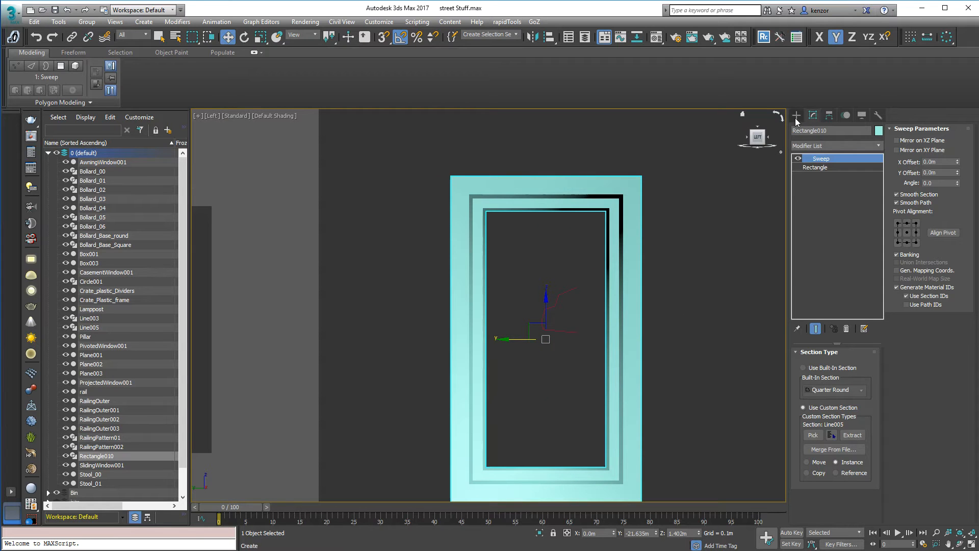
Scale down Line005's vertices for a smaller, more detailed moulding profile.
{"action": "left_click", "coordinate": [797, 115]}
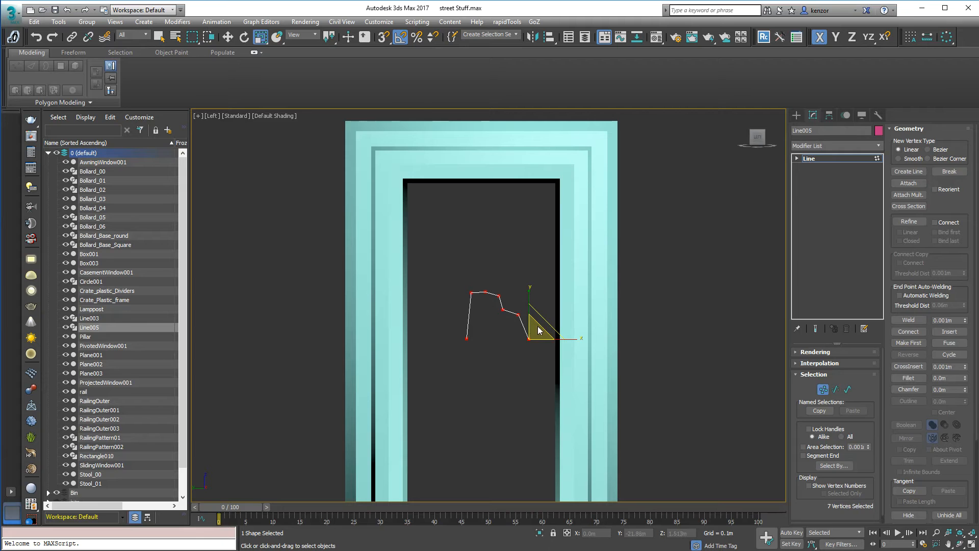
{"action": "left_click", "coordinate": [329, 37]}
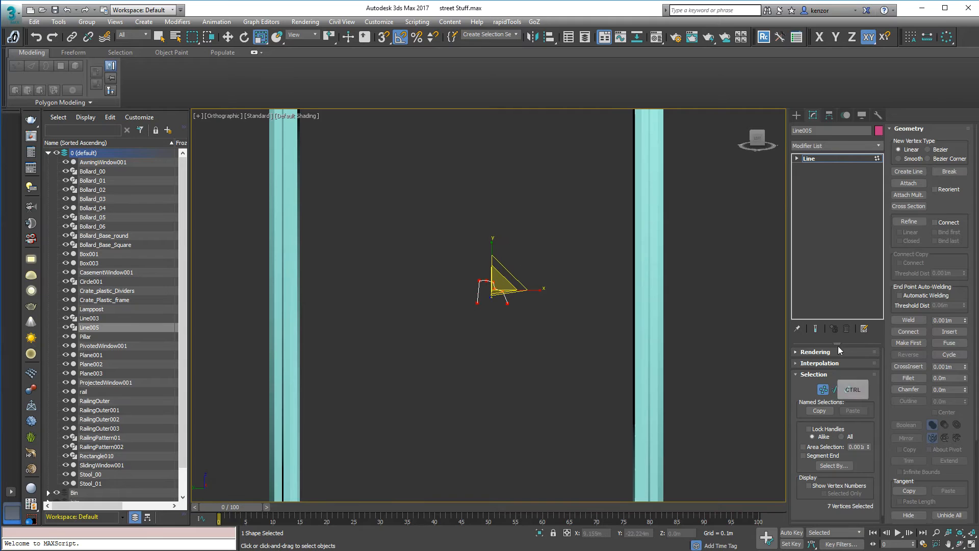
Move individual Line005 vertices into a squarer stepped profile.
{"action": "left_click", "coordinate": [909, 221]}
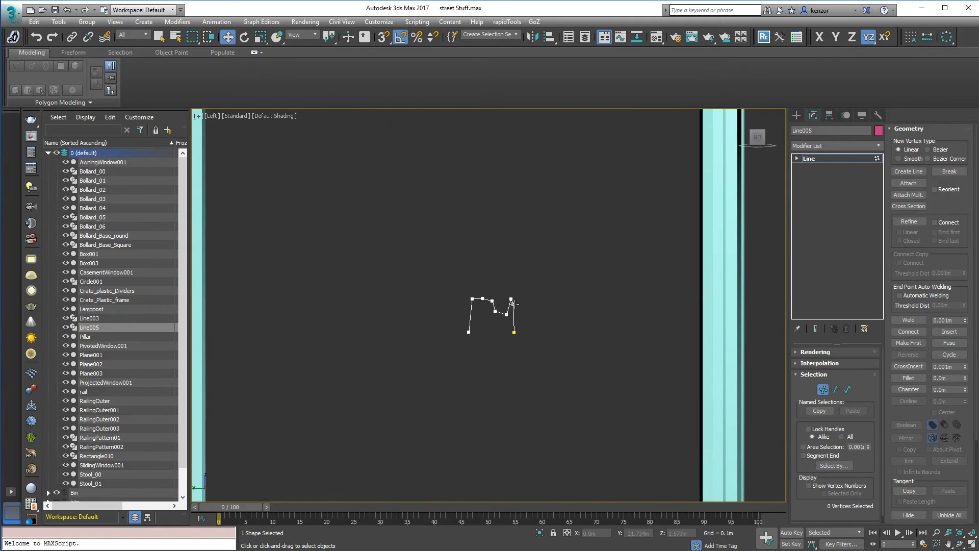
{"action": "left_click", "coordinate": [511, 301]}
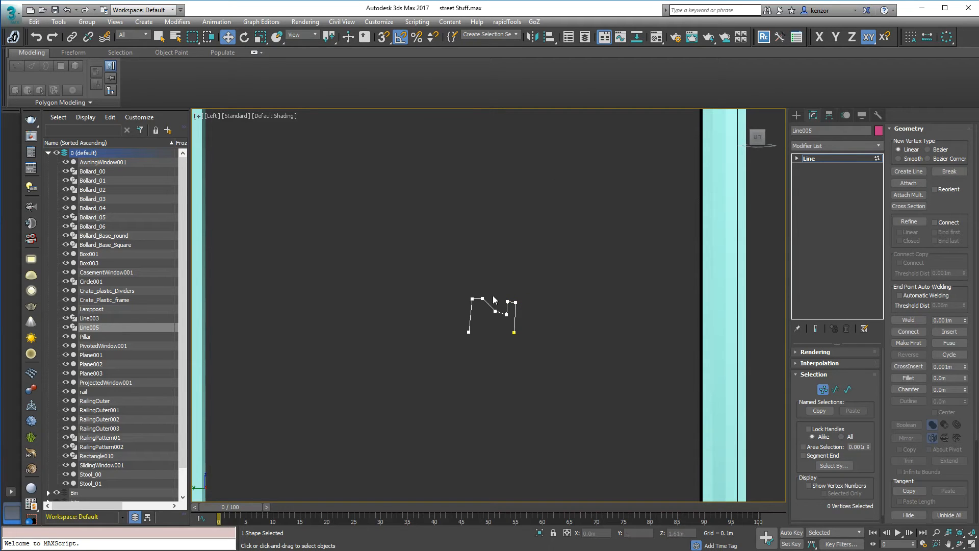
{"action": "left_click", "coordinate": [496, 300]}
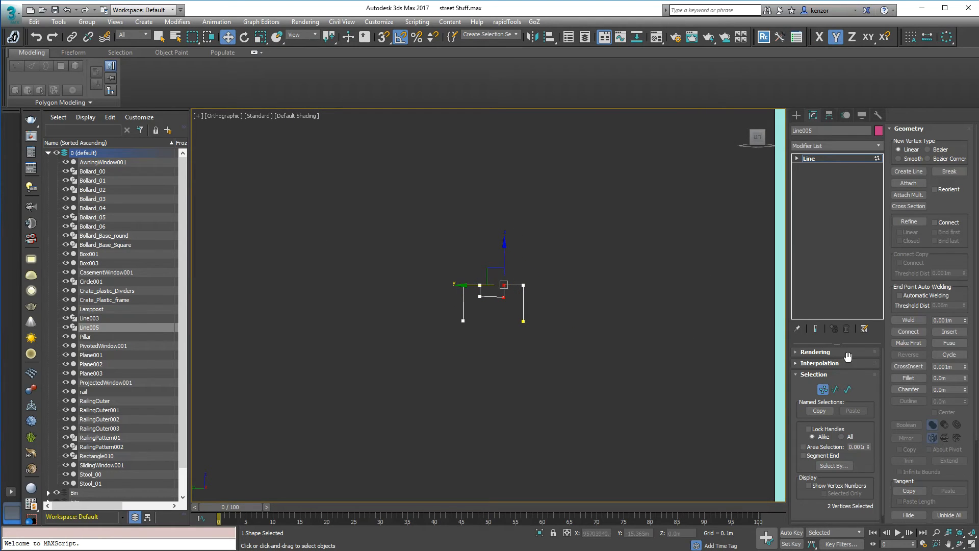
{"action": "left_click", "coordinate": [909, 222]}
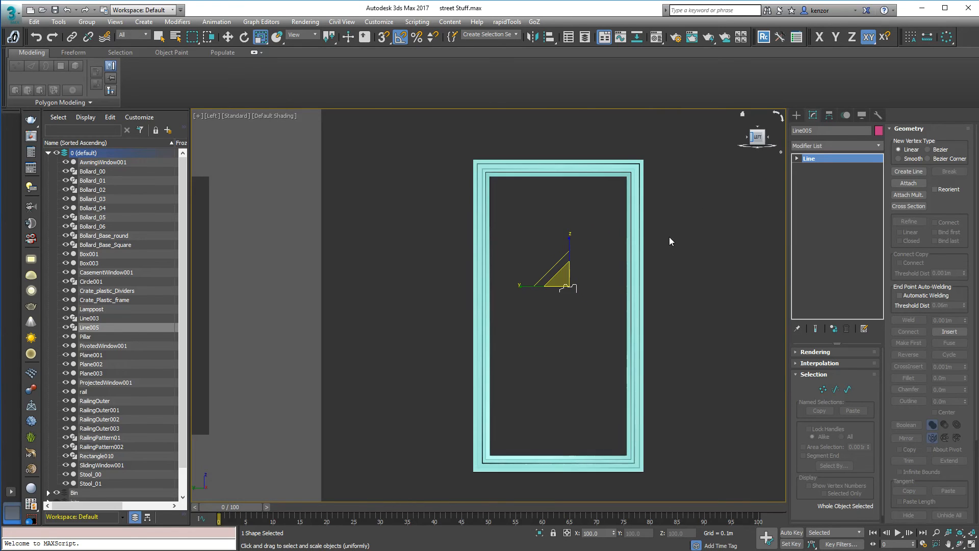
Zoom the Left viewport while Shift-moving the frame and profile line to clone them.
{"action": "scroll", "scroll_direction": "down", "scroll_amount": 3}
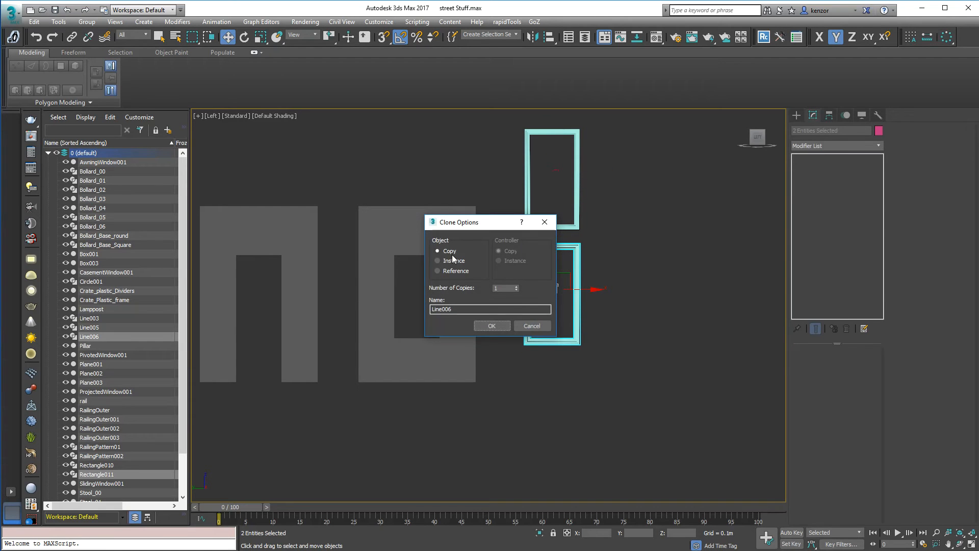
Confirm the Copy clone and select the new surround, Rectangle011.
{"action": "left_click", "coordinate": [492, 325]}
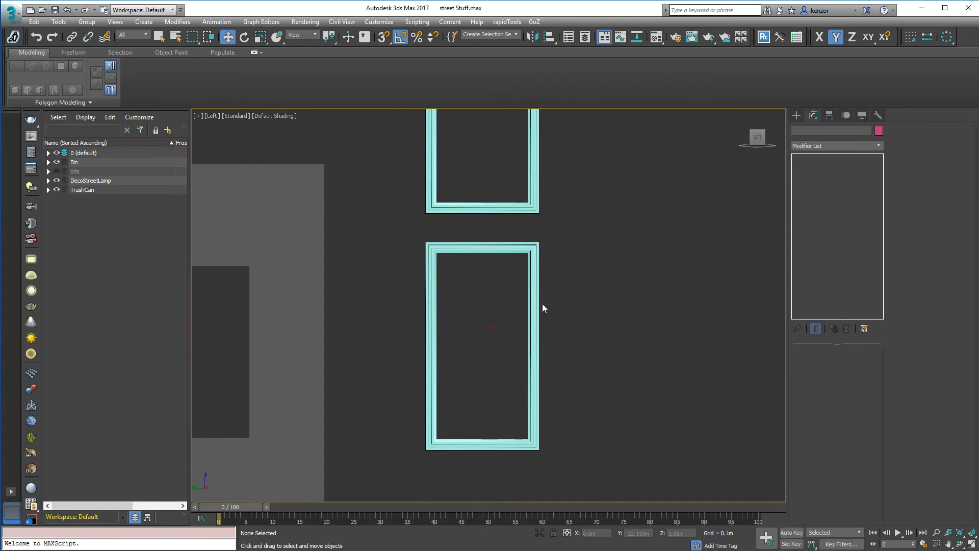
{"action": "left_click", "coordinate": [482, 344]}
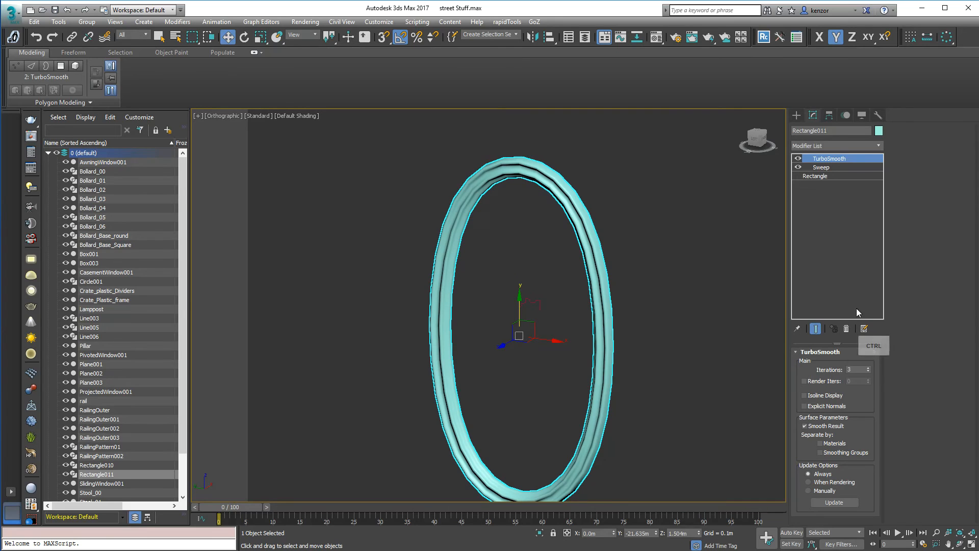
Remove TurboSmooth from Rectangle011 and drop to its Rectangle level.
{"action": "left_click", "coordinate": [821, 158]}
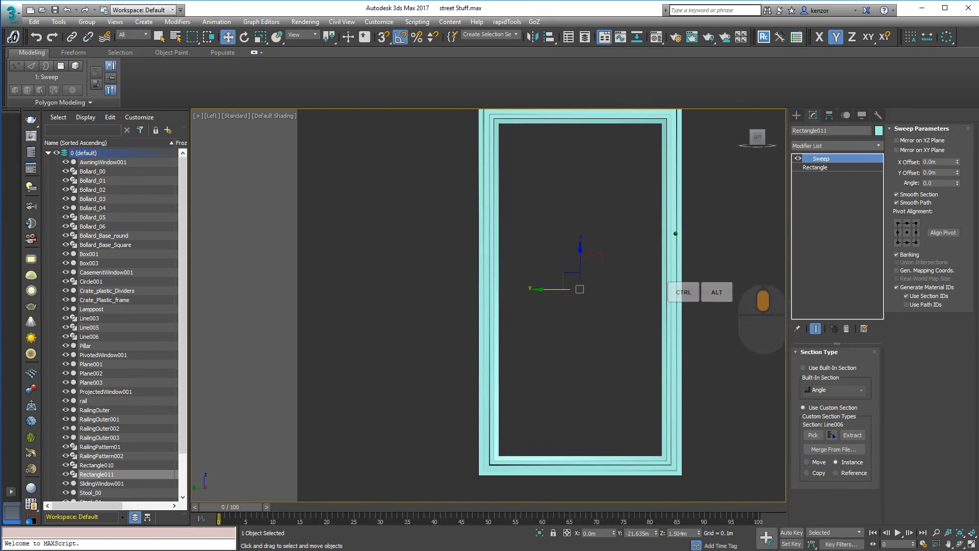
{"action": "left_click", "coordinate": [816, 167]}
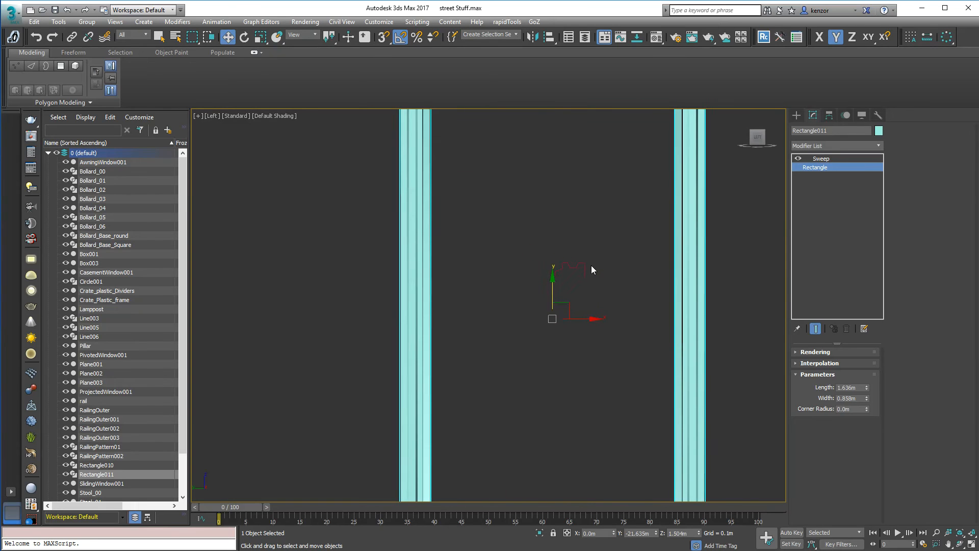
Convert Line006's two peak vertices to Bezier Corner to round the humps.
{"action": "left_click", "coordinate": [89, 336]}
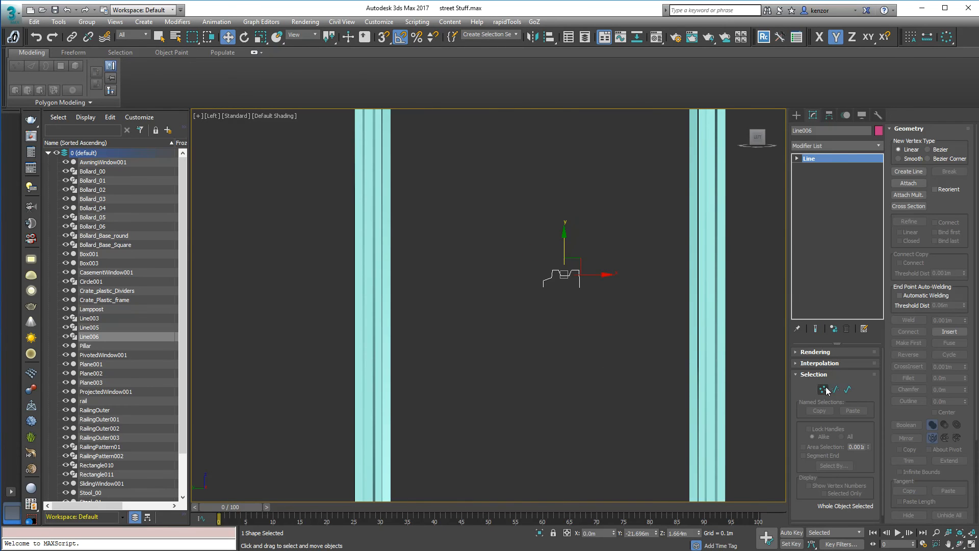
{"action": "left_click", "coordinate": [823, 389]}
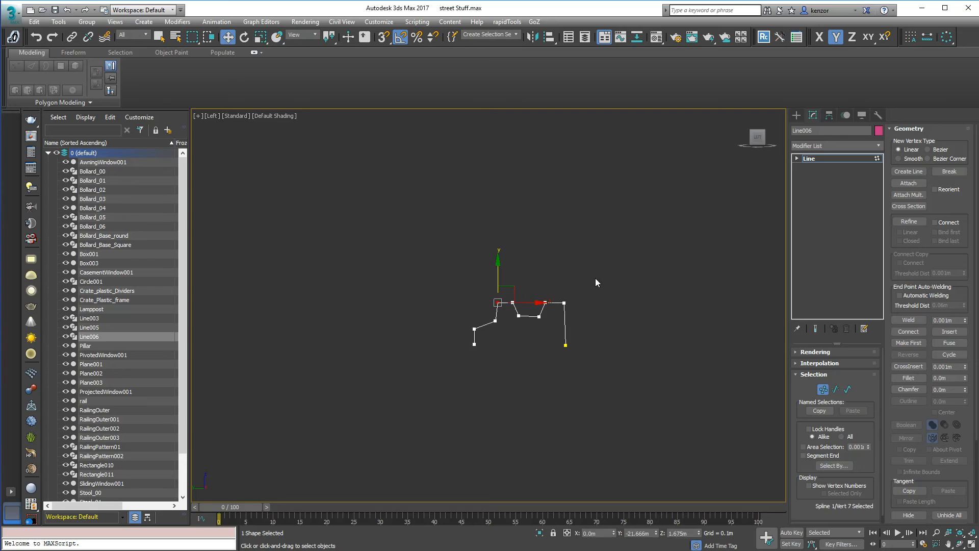
{"action": "left_click", "coordinate": [568, 287]}
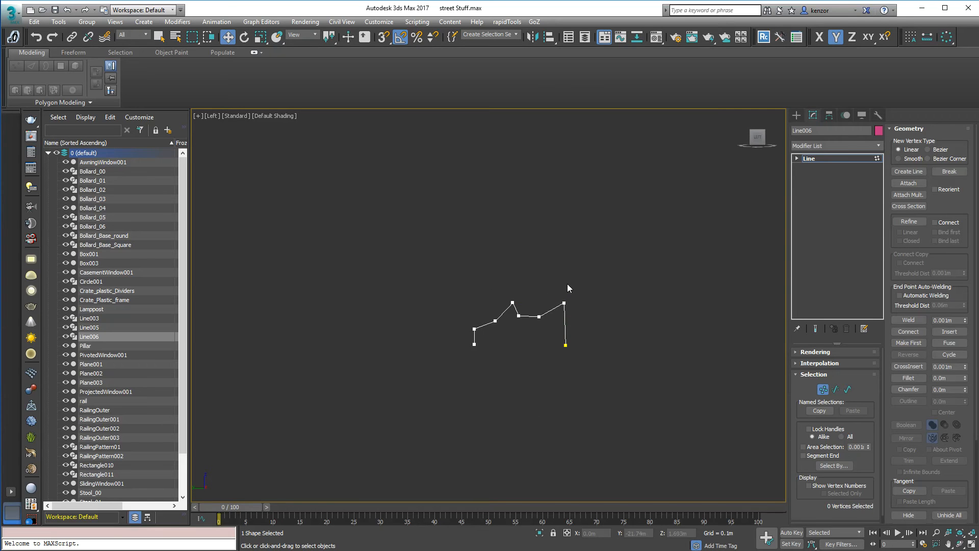
{"action": "left_click", "coordinate": [564, 303]}
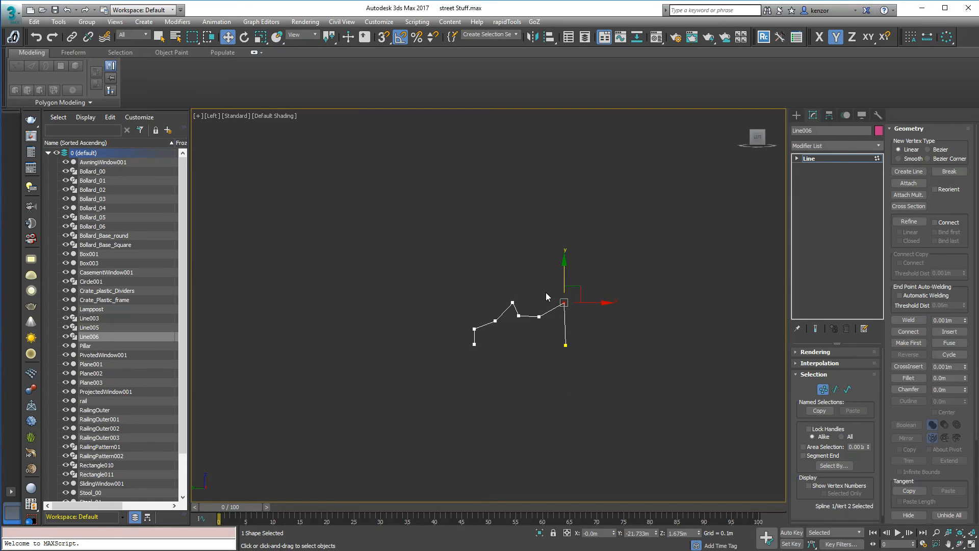
{"action": "right_click", "coordinate": [546, 295]}
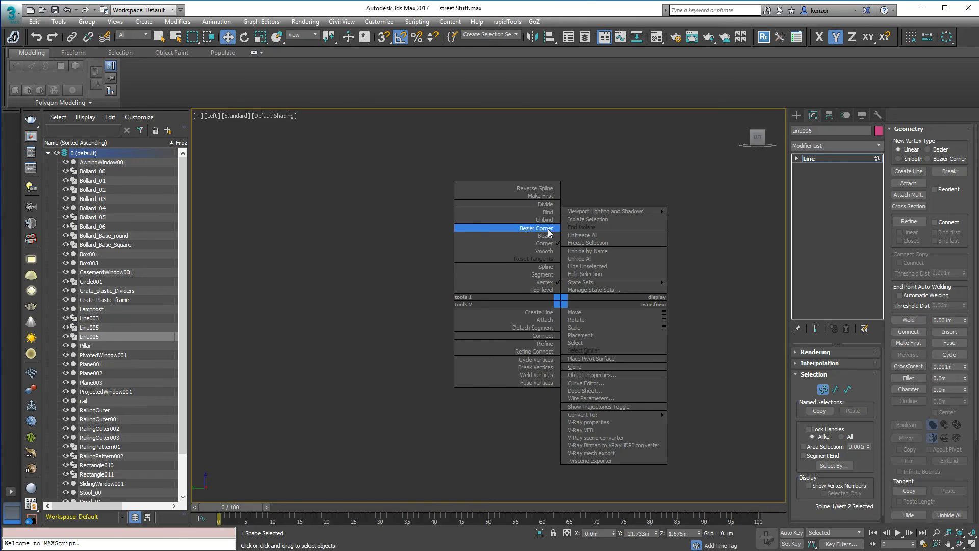
{"action": "left_click", "coordinate": [534, 228]}
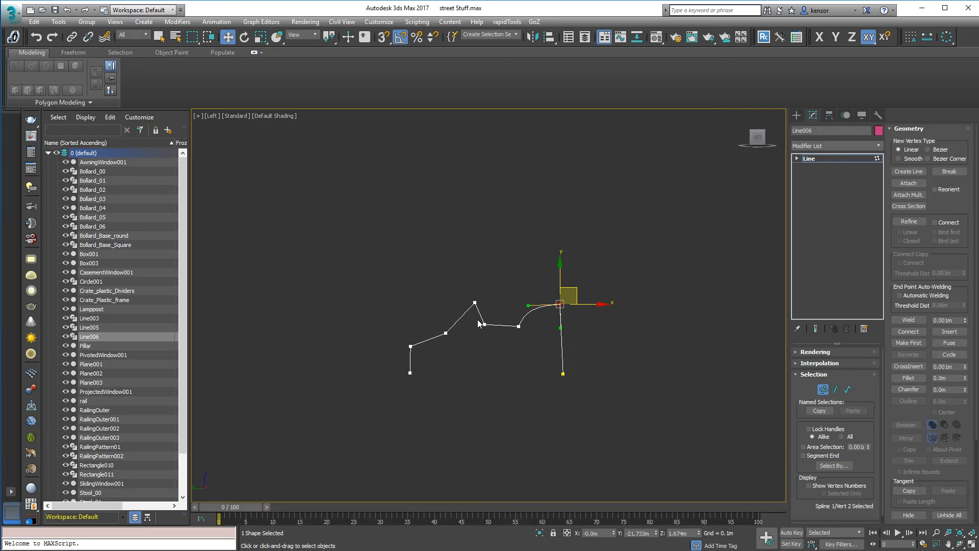
{"action": "left_click", "coordinate": [474, 303]}
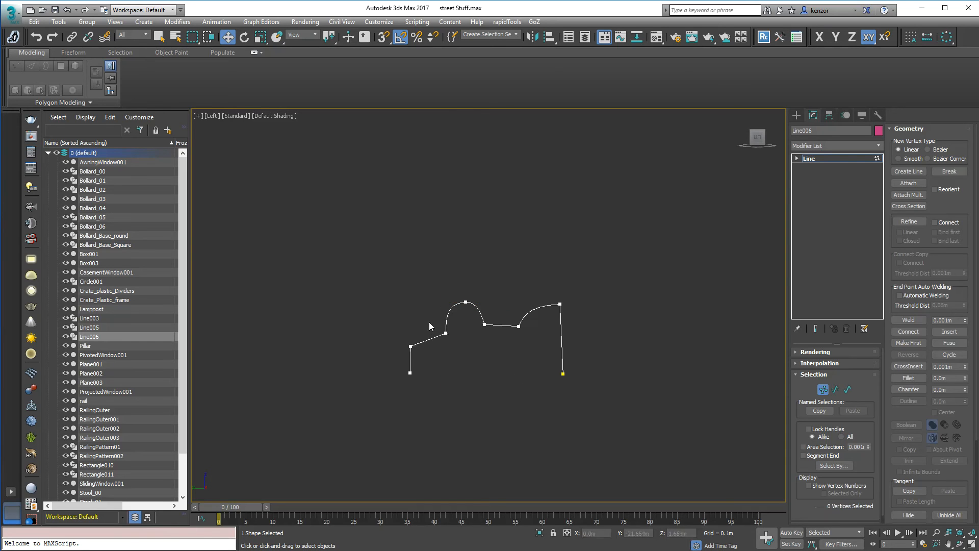
Set the Line006 vertices beside the arches to Bezier.
{"action": "left_click", "coordinate": [448, 315]}
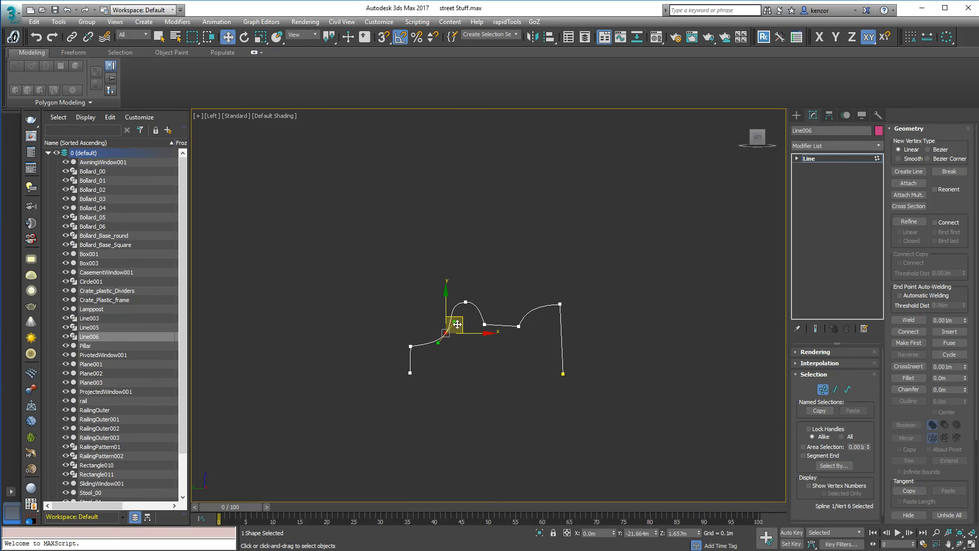
{"action": "left_click", "coordinate": [475, 318]}
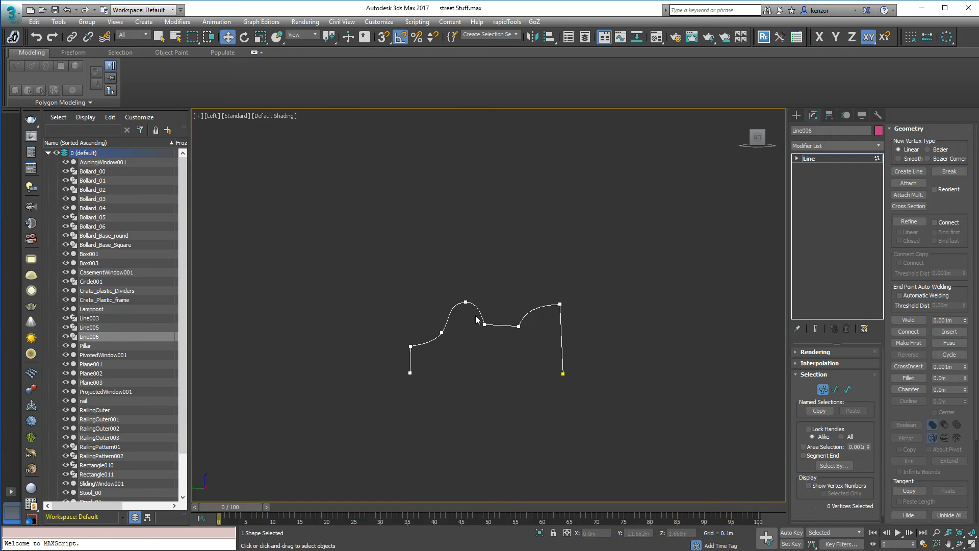
{"action": "right_click", "coordinate": [475, 319]}
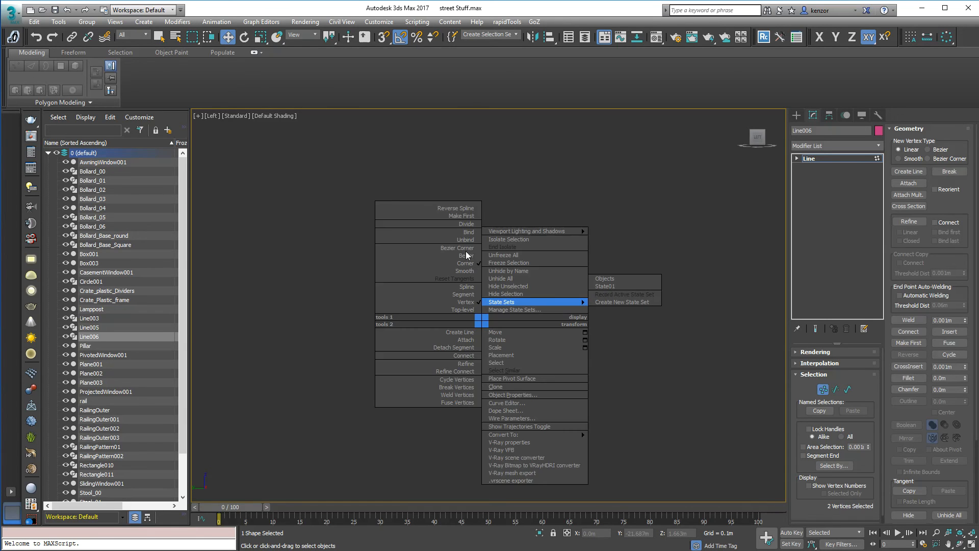
{"action": "mouse_move", "coordinate": [458, 256]}
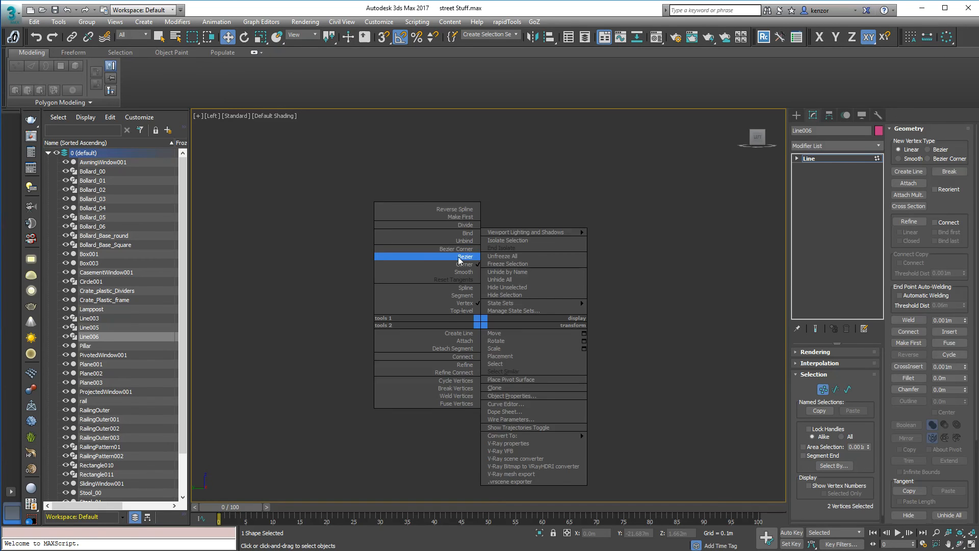
{"action": "left_click", "coordinate": [465, 256]}
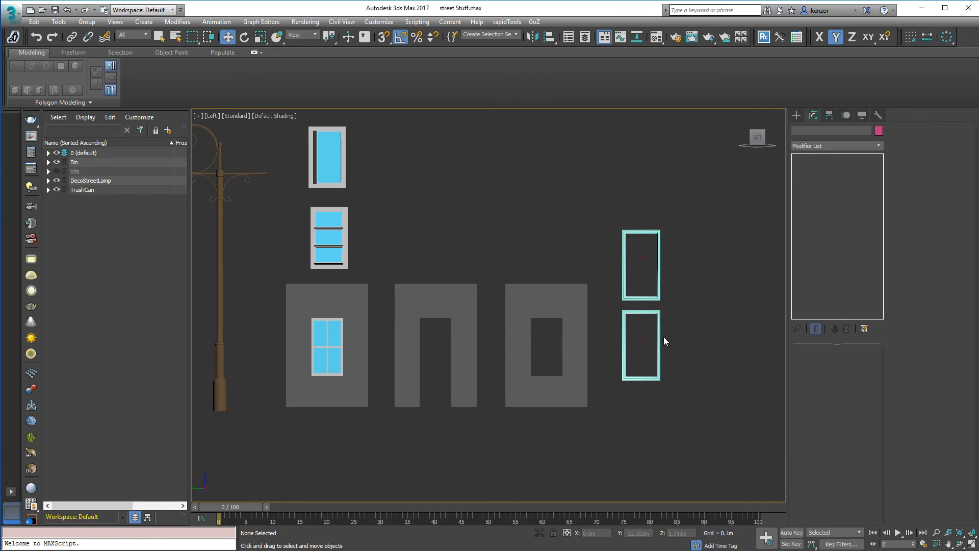
Select a window surround to clone onto the door wall piece.
{"action": "left_click", "coordinate": [640, 345]}
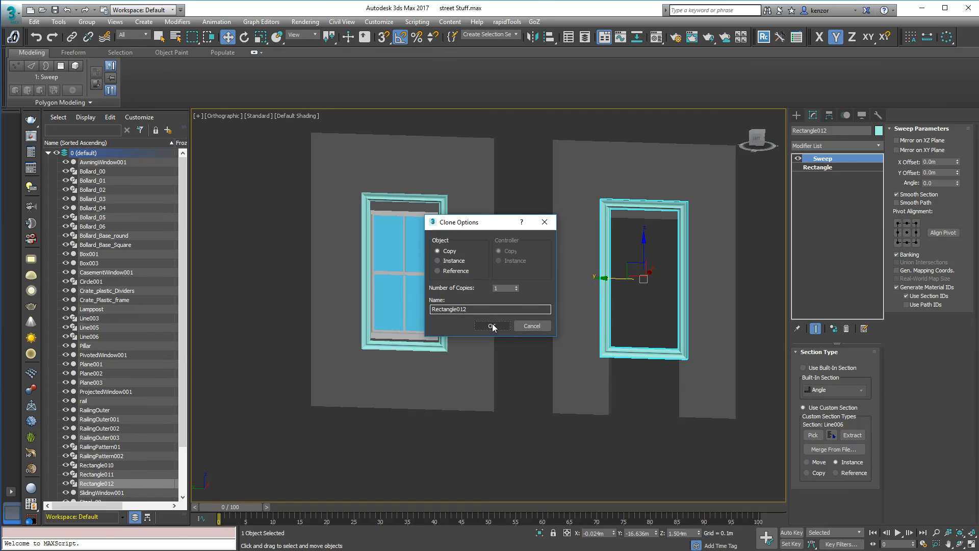
Confirm Rectangle012 as an independent copy and add Edit Spline below its Sweep.
{"action": "left_click", "coordinate": [491, 325]}
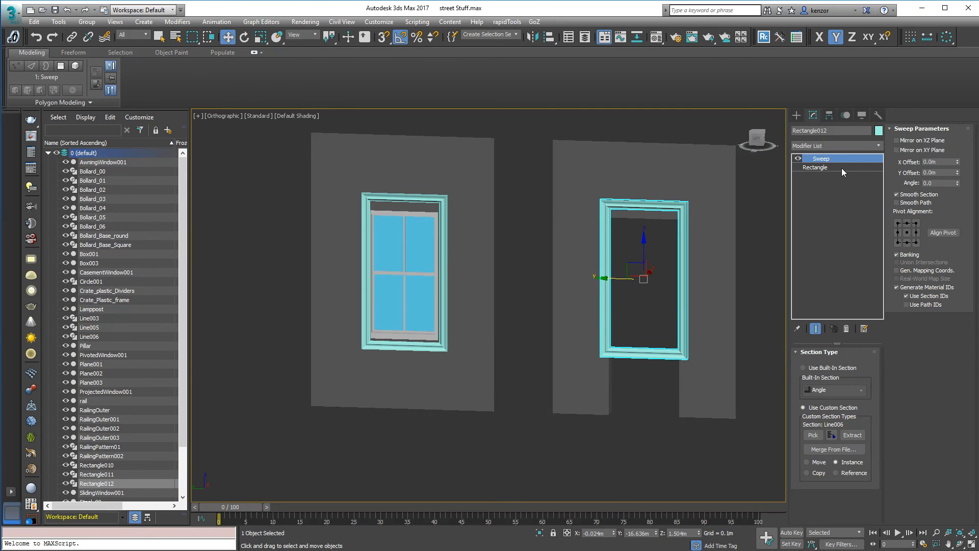
{"action": "left_click", "coordinate": [879, 146]}
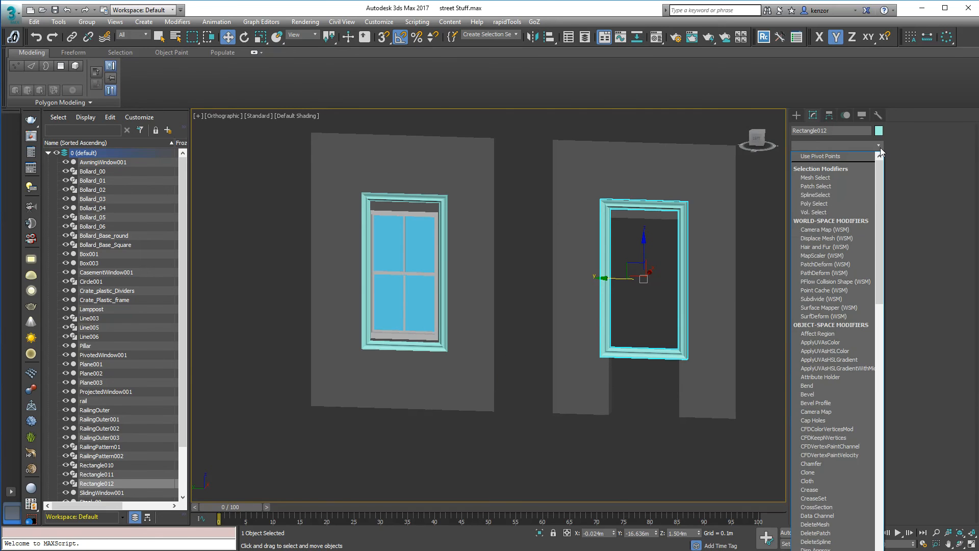
{"action": "scroll", "scroll_direction": "down", "scroll_amount": 3}
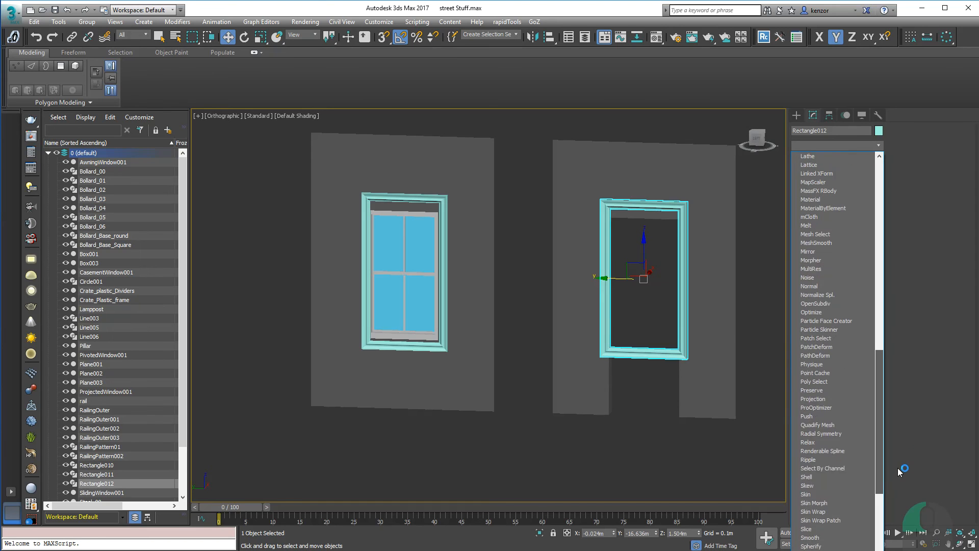
{"action": "scroll", "scroll_direction": "up", "scroll_amount": 3}
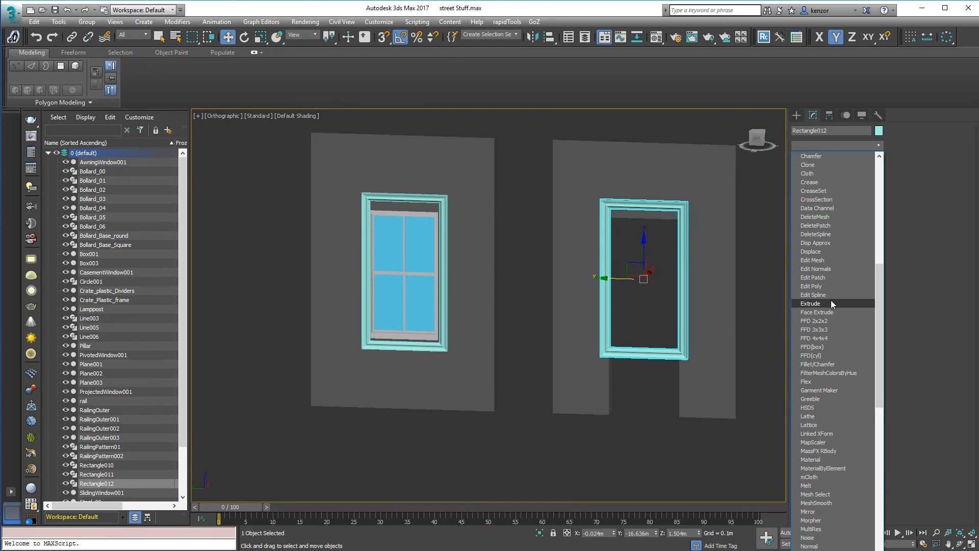
{"action": "left_click", "coordinate": [814, 294]}
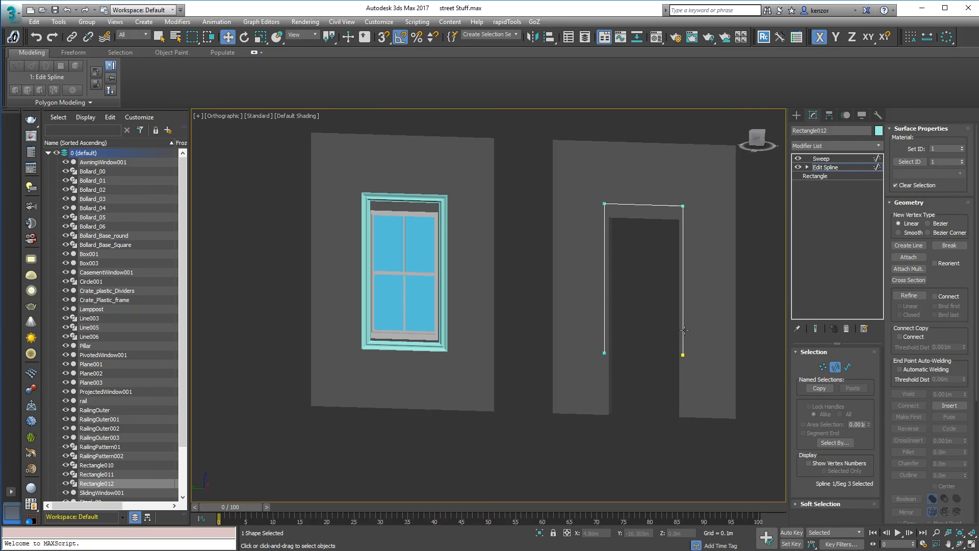
Open Rectangle012's path at the bottom and lower its end vertices to the floor.
{"action": "left_click", "coordinate": [821, 159]}
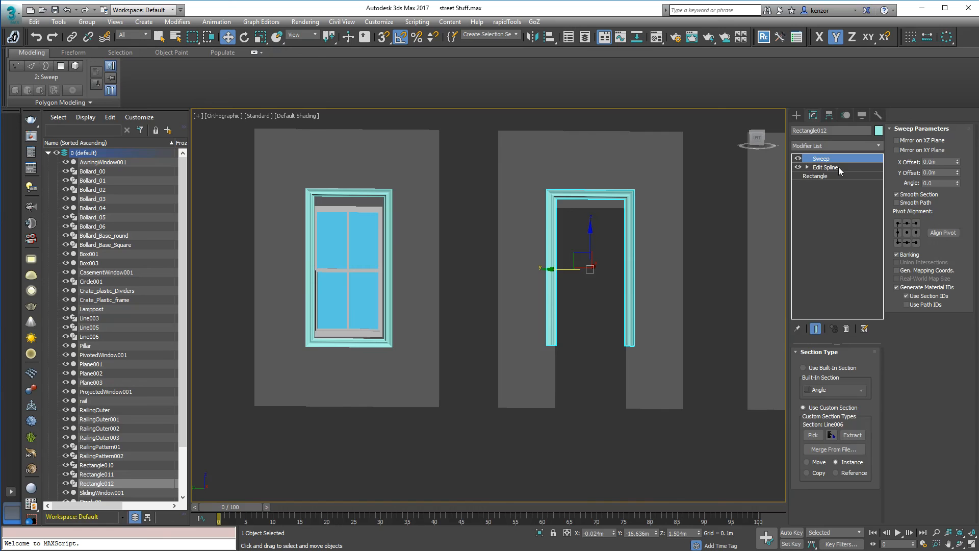
{"action": "left_click", "coordinate": [825, 166]}
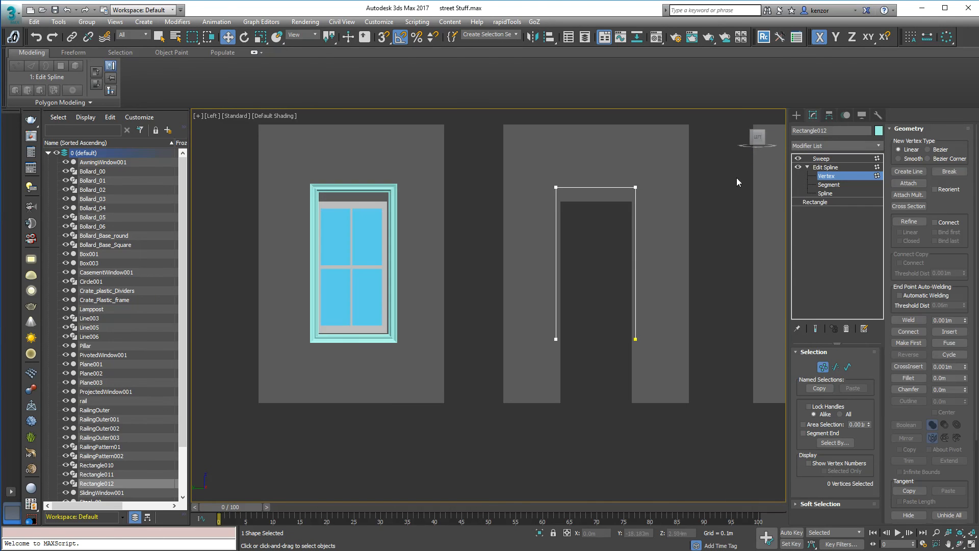
{"action": "left_click", "coordinate": [635, 339]}
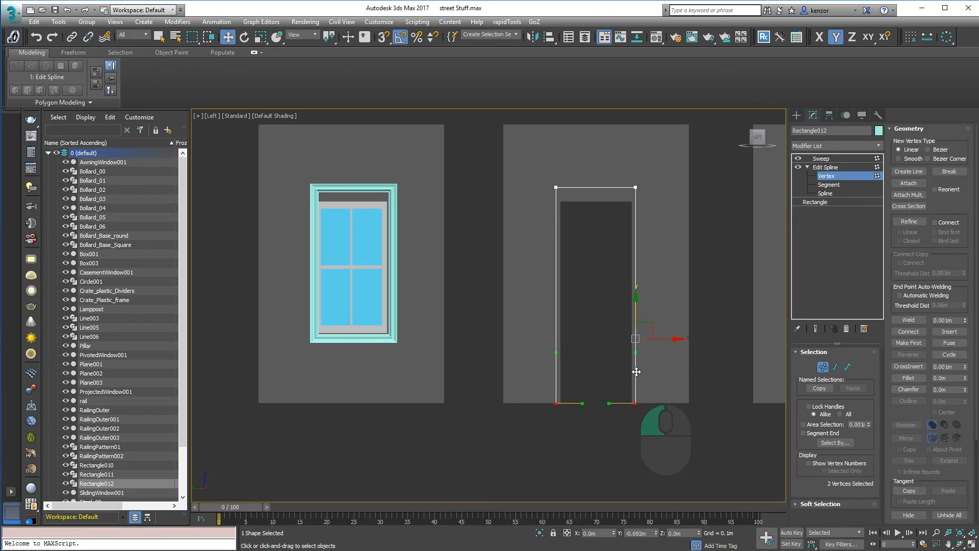
{"action": "left_click", "coordinate": [826, 175]}
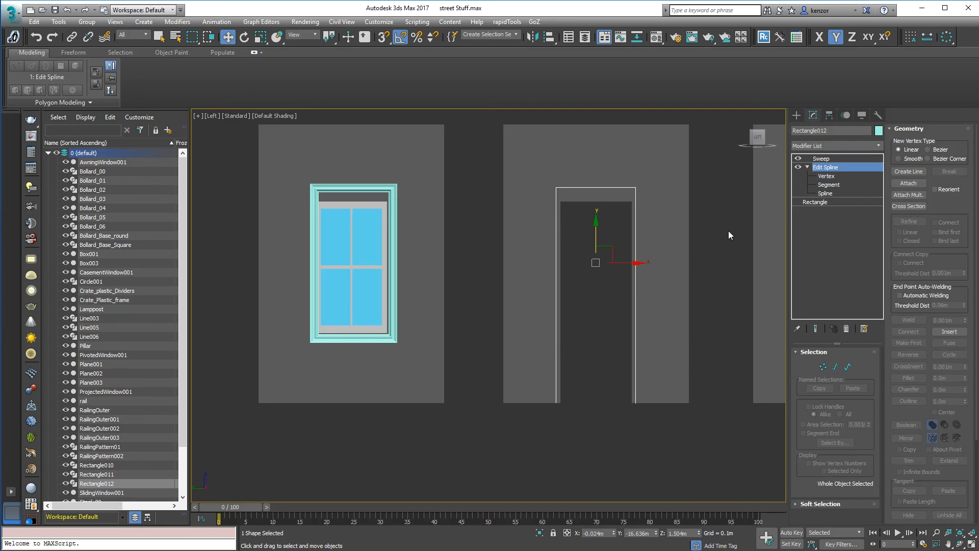